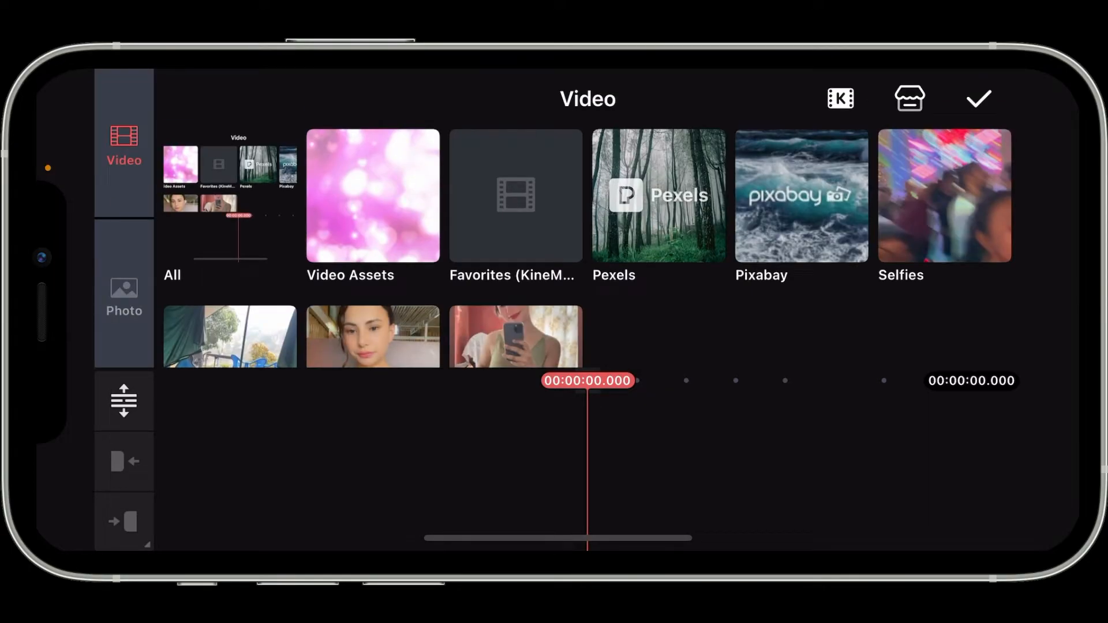
Add the Pexels sunflower photo as the project's first clip on the timeline
left_click(124, 300)
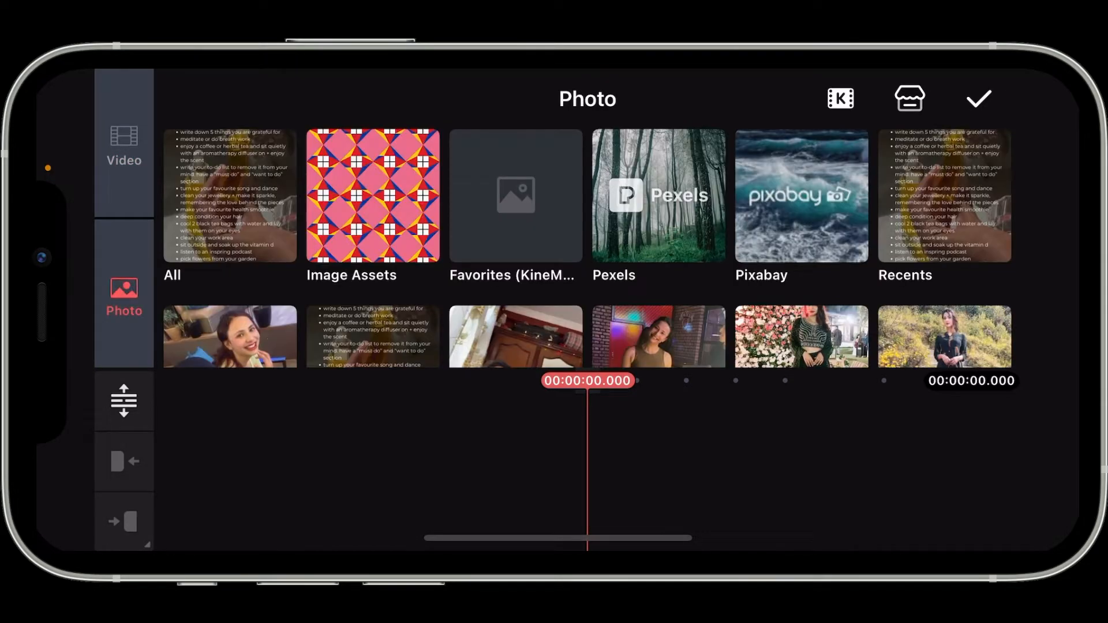
left_click(656, 196)
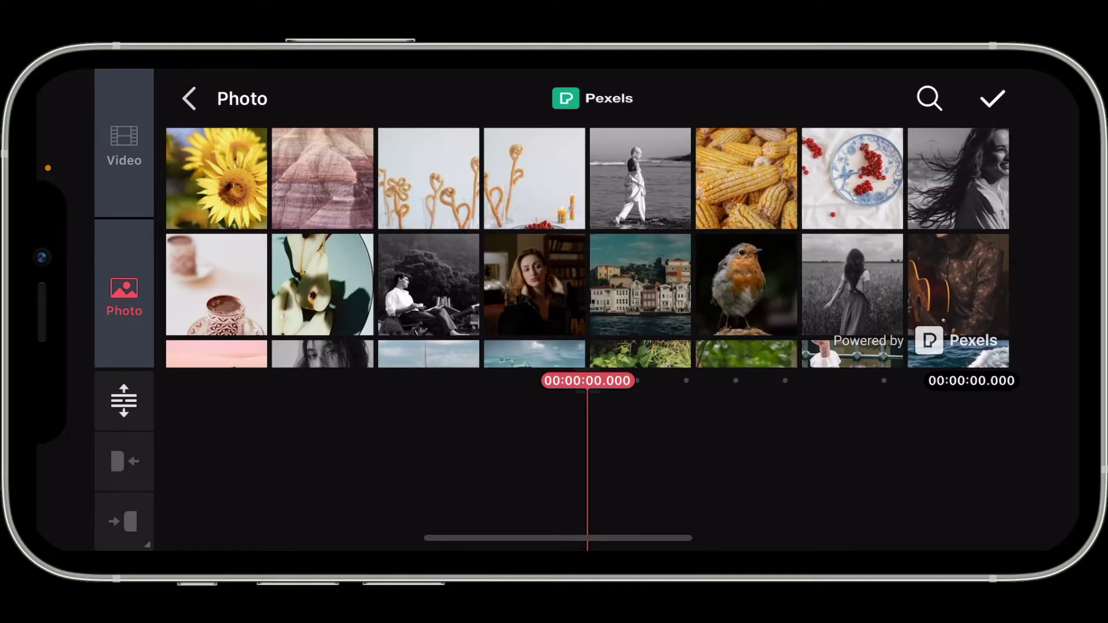
left_click(216, 178)
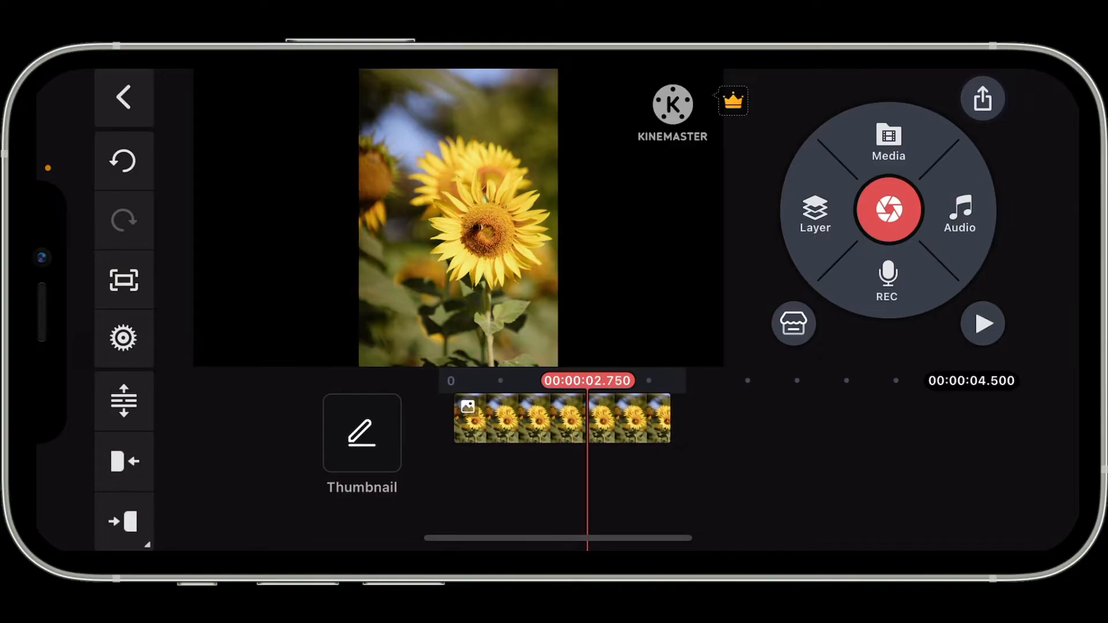
Select the sunflower clip to stretch its duration to about 10.5 seconds
left_click(563, 418)
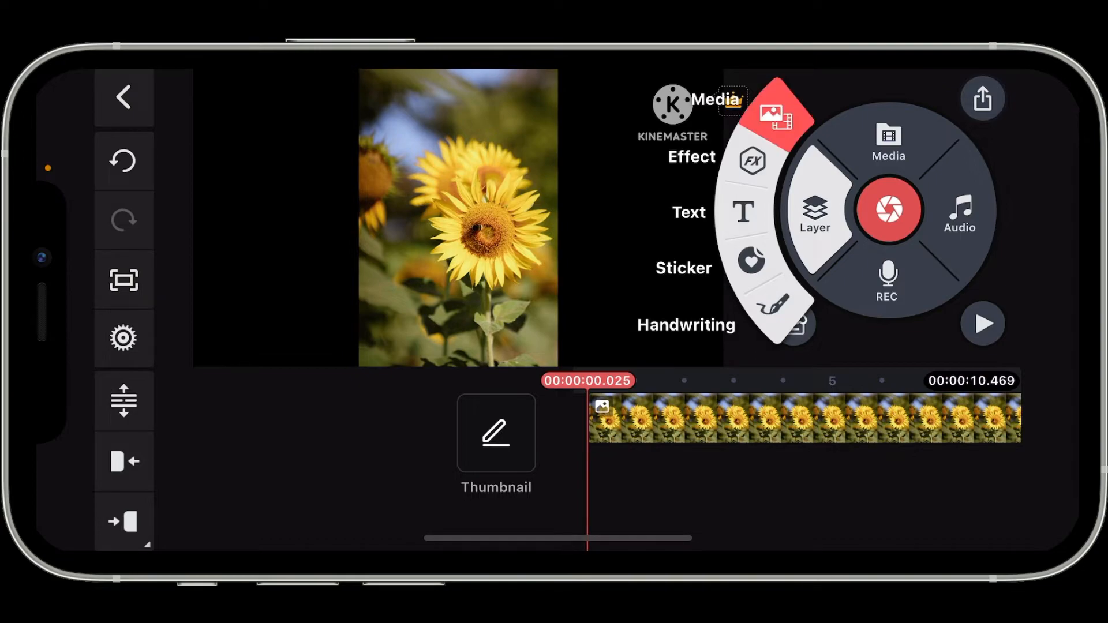
Add the autumn road video as a media layer over the sunflower background
left_click(888, 140)
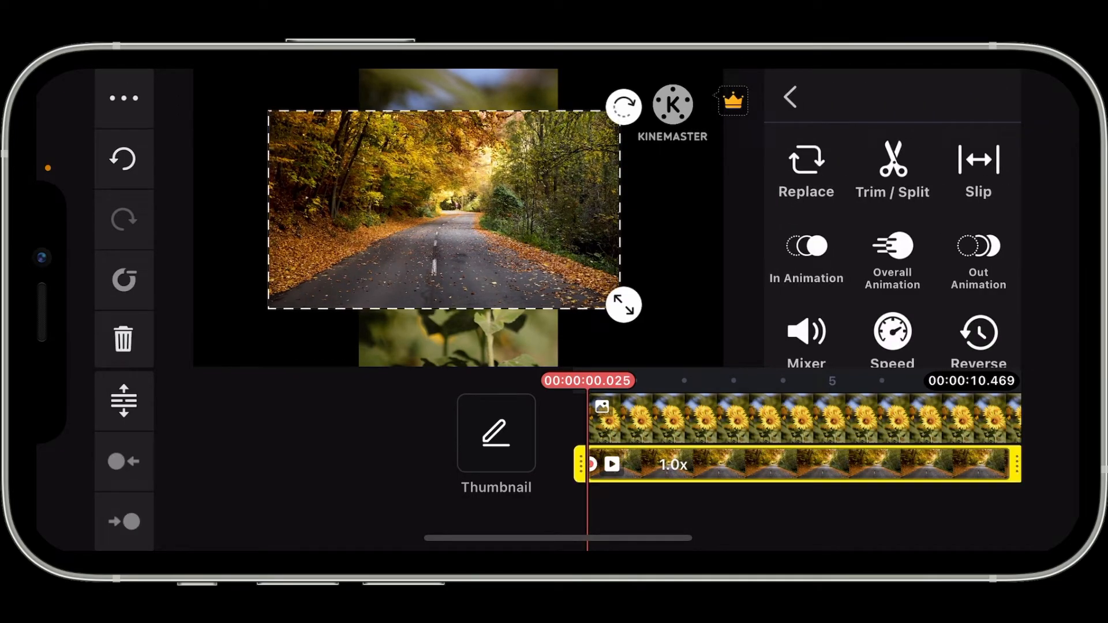
Crop the road layer to a narrower, roughly square frame over the sunflowers
scroll("down", 3)
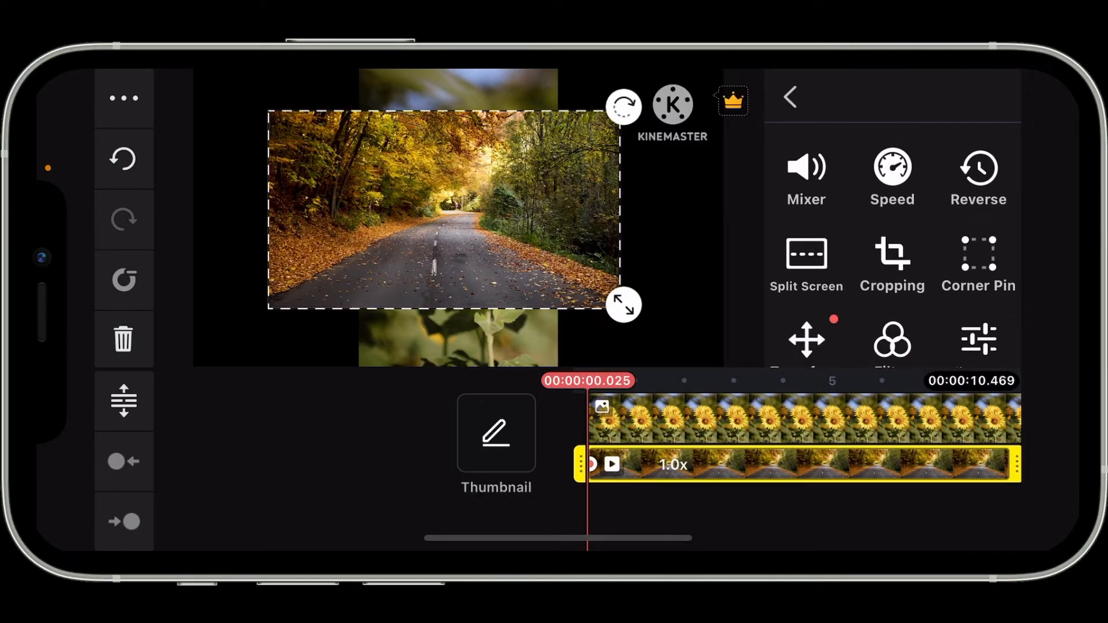
left_click(893, 265)
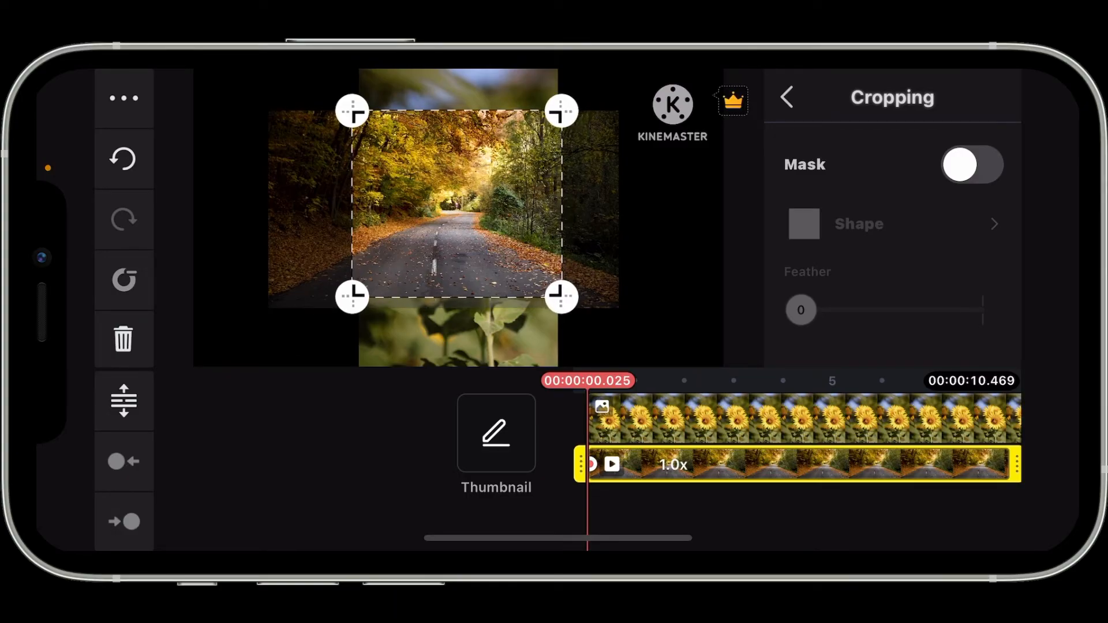
left_click(786, 97)
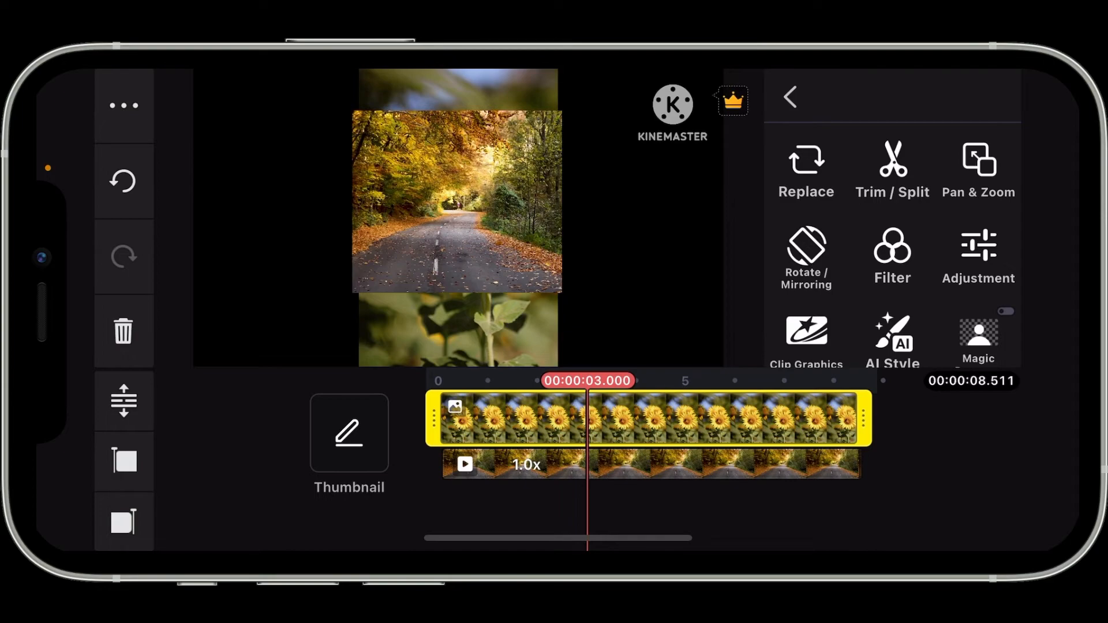
Preview the road-over-sunflower composition full screen, then bring up the export settings
left_click(789, 97)
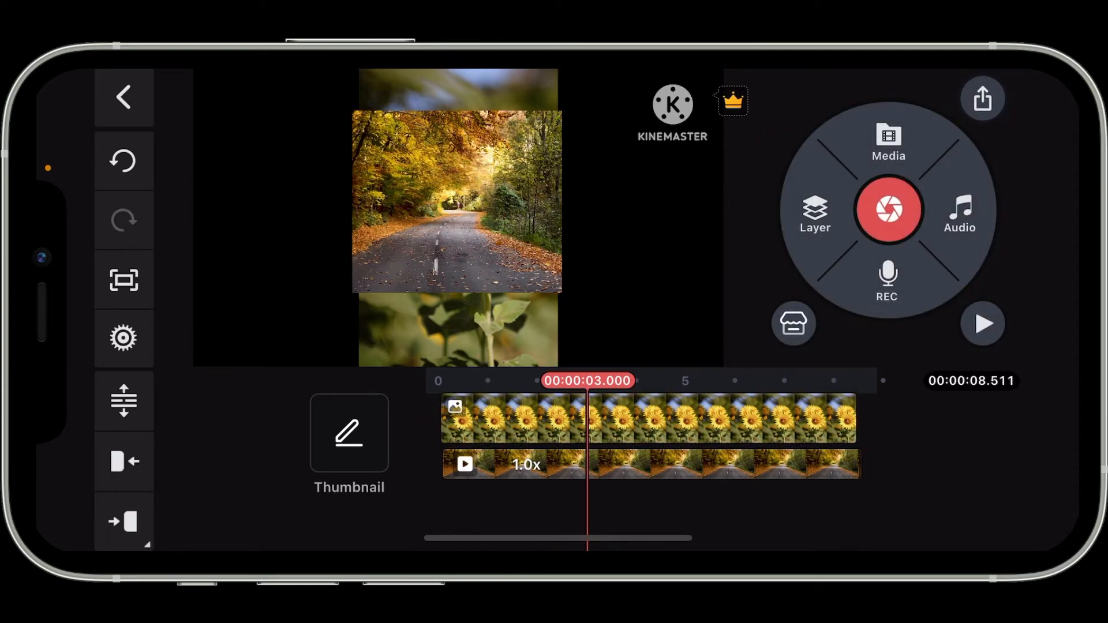
left_click(982, 323)
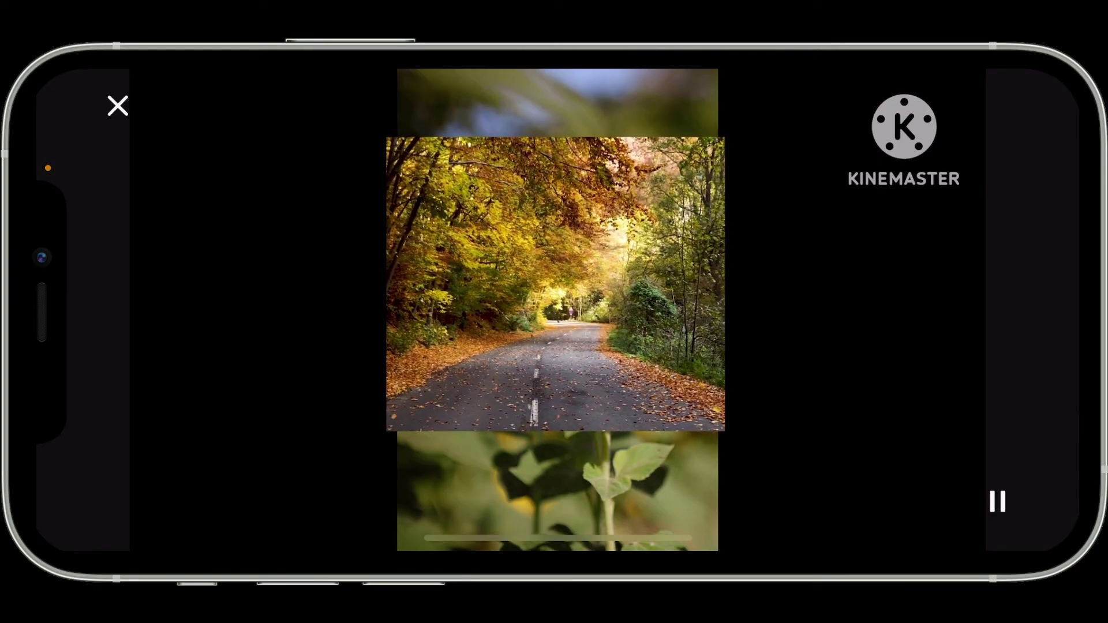
left_click(996, 502)
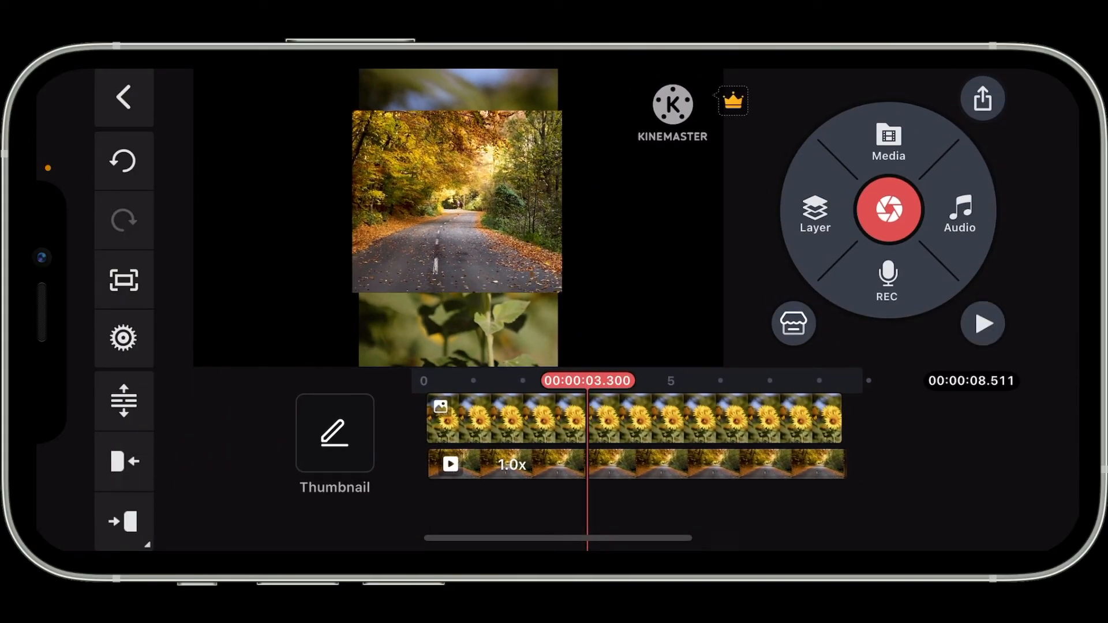
left_click(981, 97)
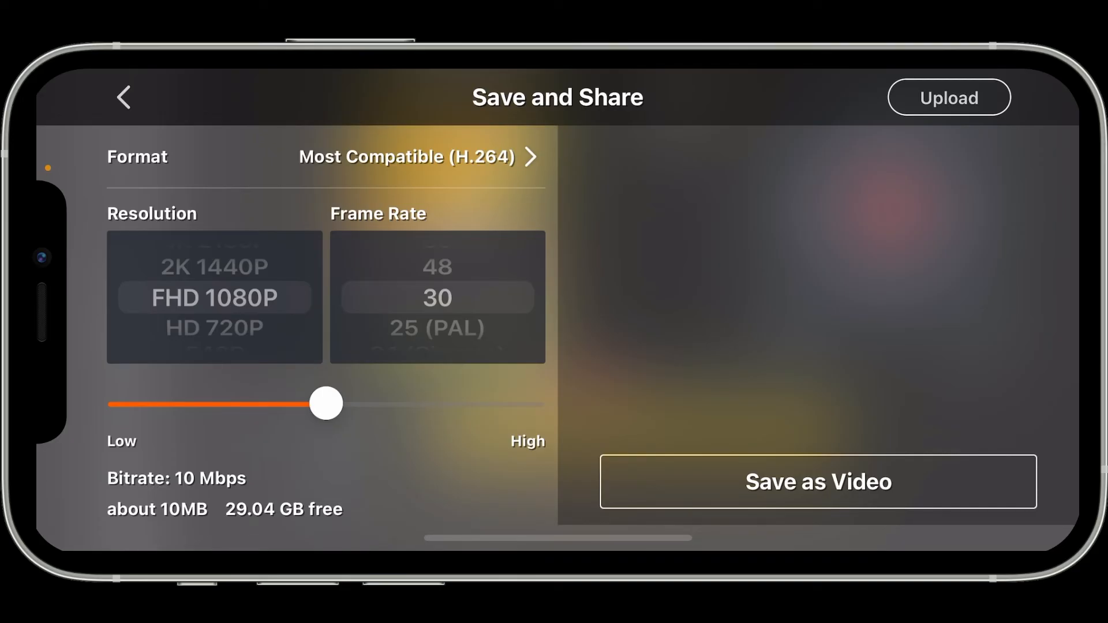
Save the composition as a video at FHD 1080P, 30 fps
left_click(817, 482)
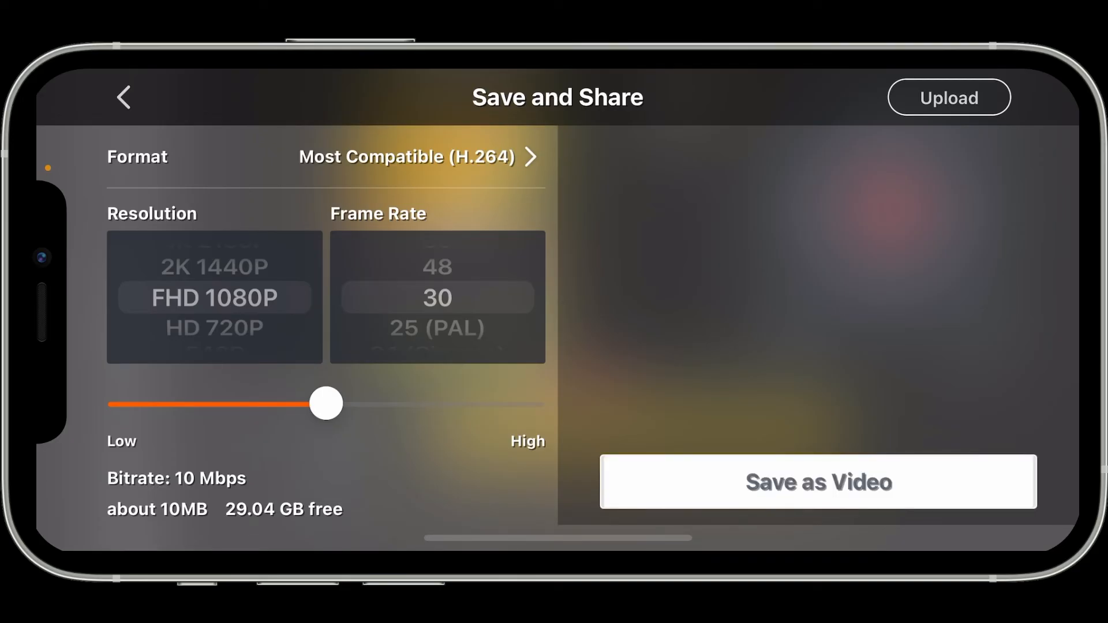